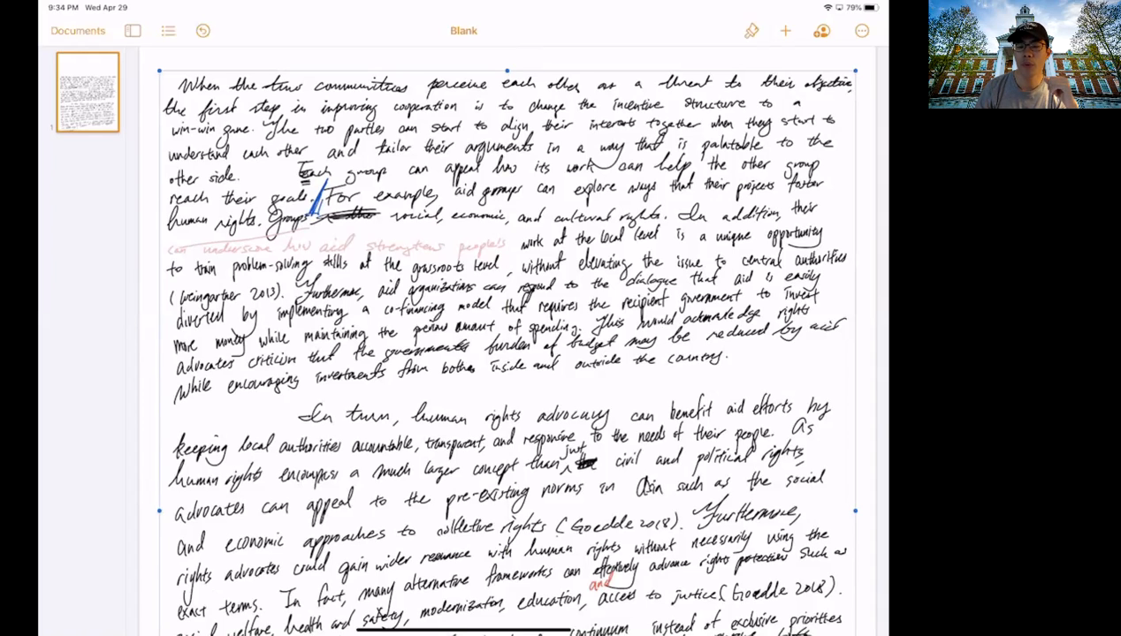
{"action": "mouse_move", "coordinate": [489, 599]}
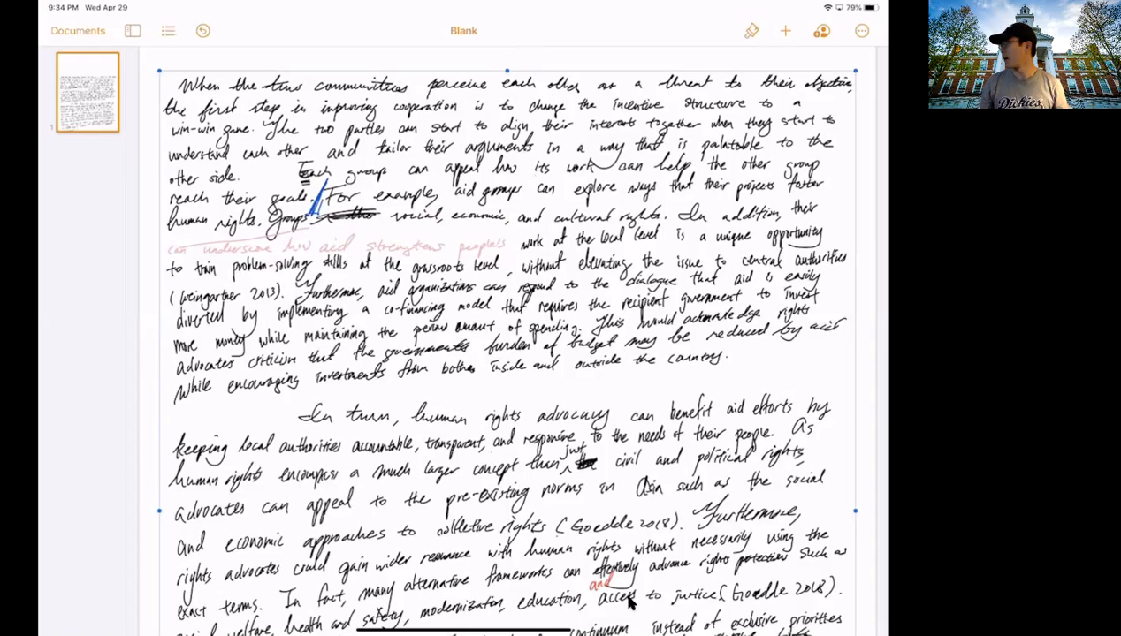
{"action": "mouse_move", "coordinate": [631, 604]}
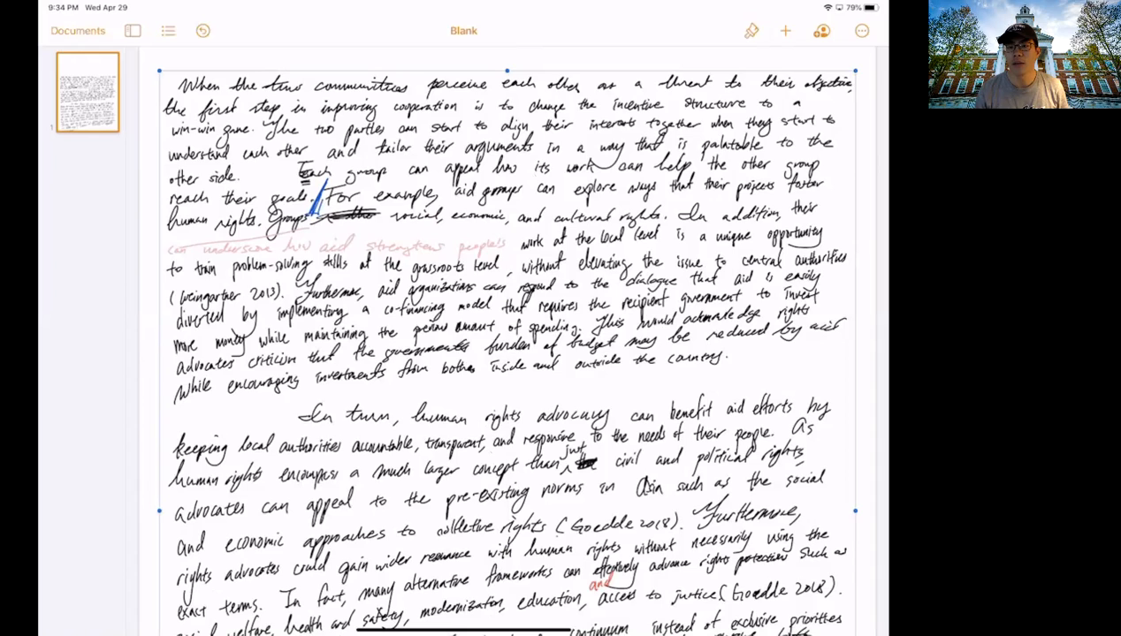
{"action": "mouse_move", "coordinate": [884, 31]}
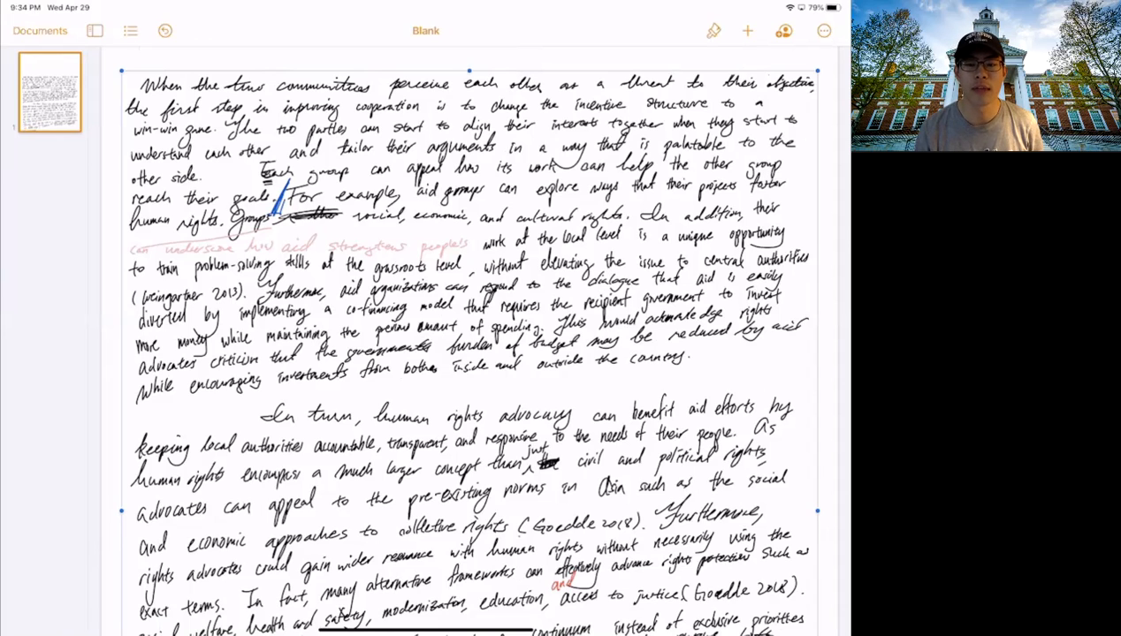
{"action": "mouse_move", "coordinate": [830, 77]}
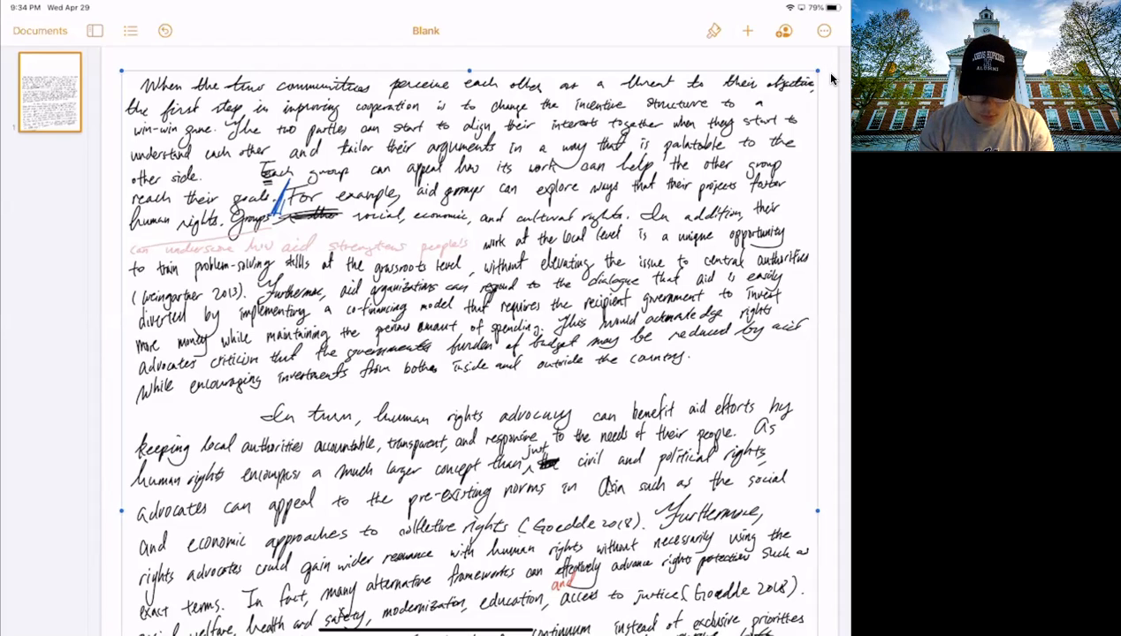
{"action": "mouse_move", "coordinate": [228, 607]}
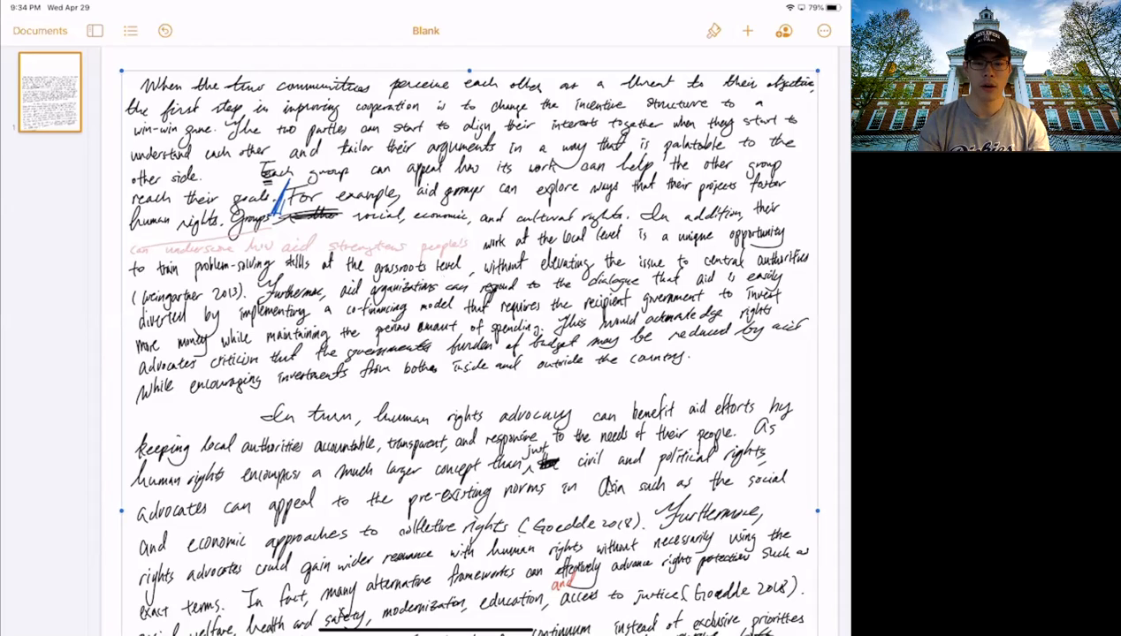
{"action": "mouse_move", "coordinate": [414, 343]}
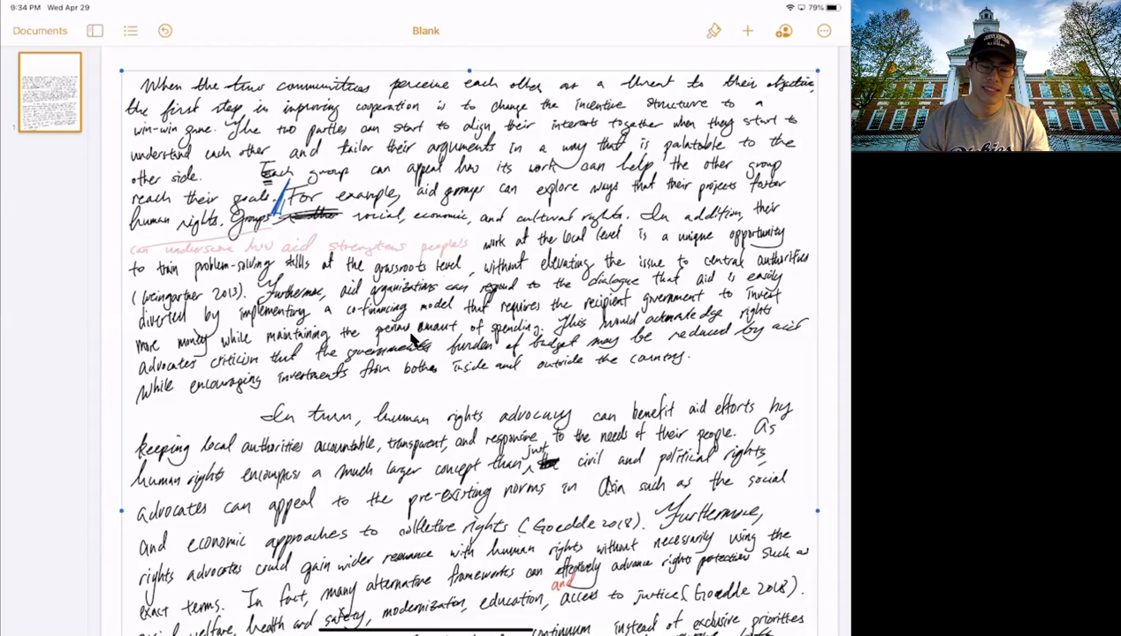